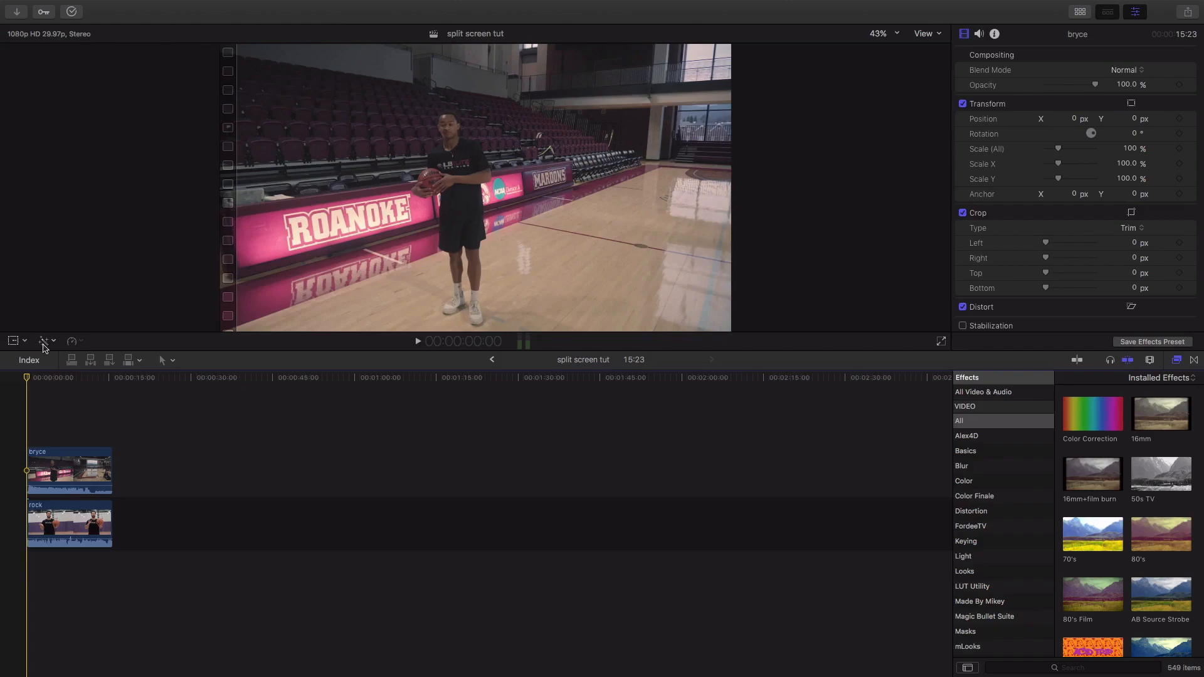
Disable the bryce clip with V so the rock coach shows through
click(69, 471)
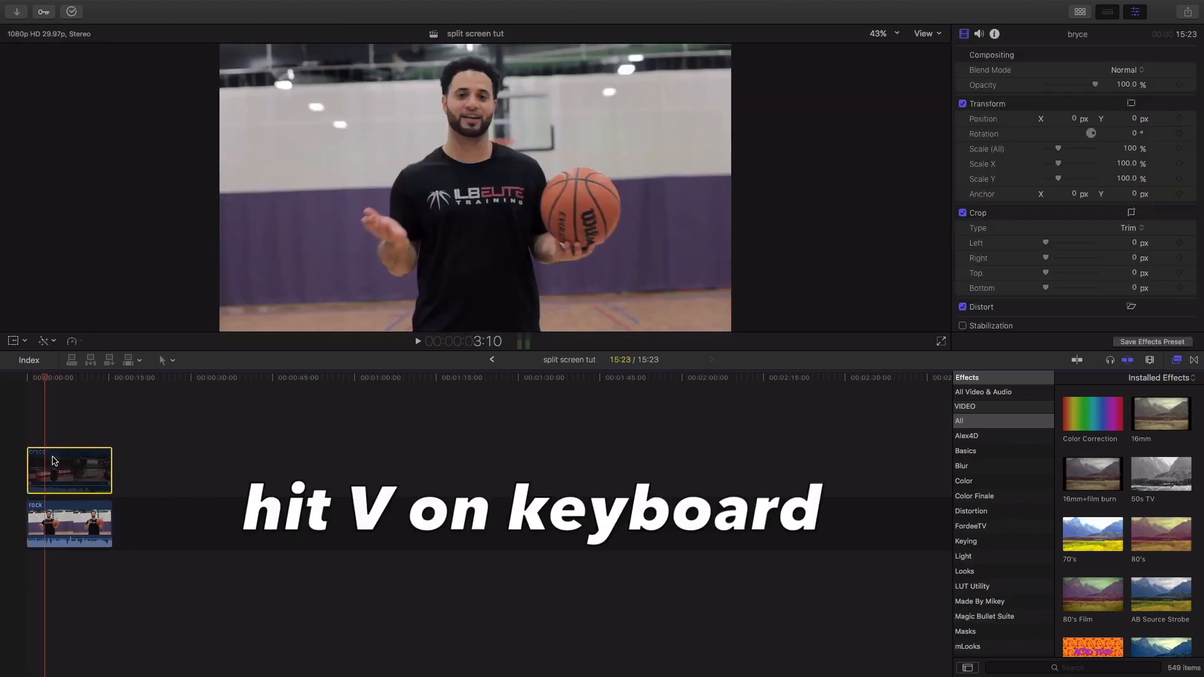
key(v)
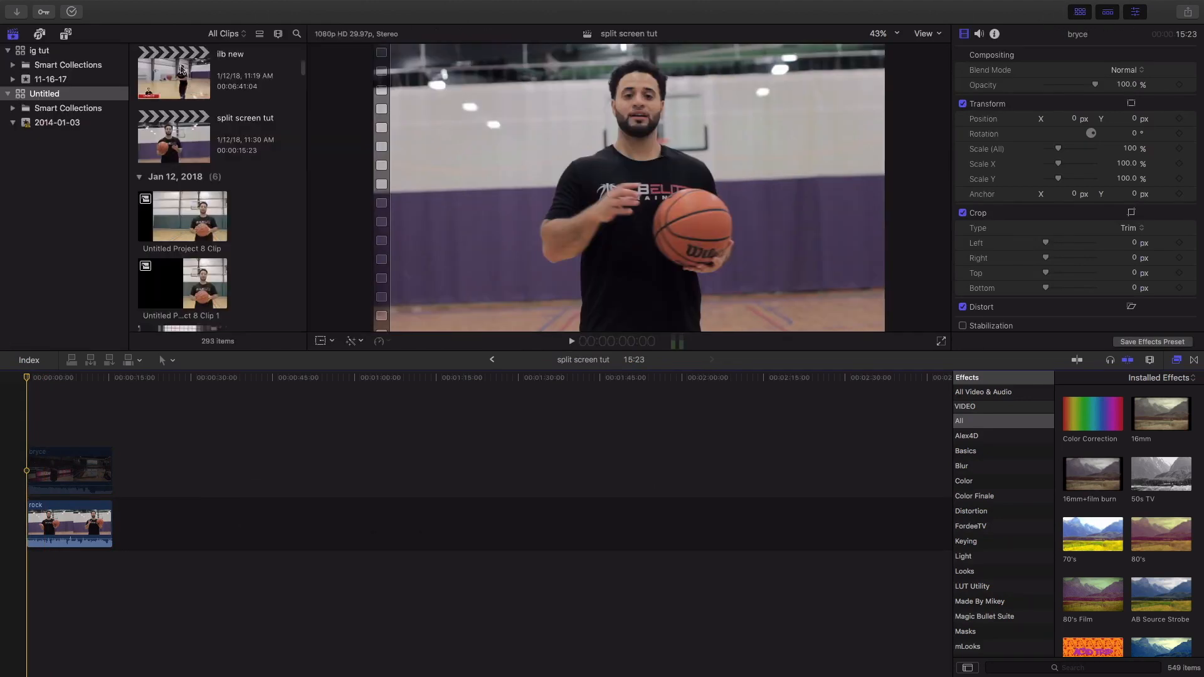
Open the installed generators to find the Custom generator
click(66, 34)
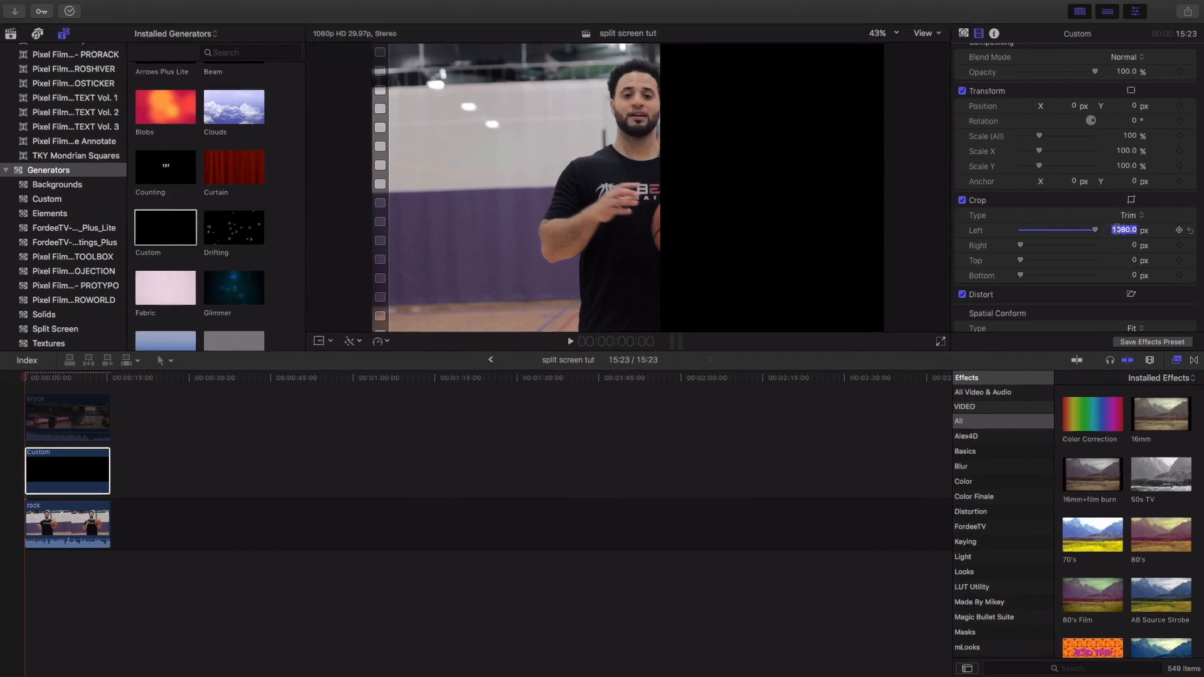
Set the generator's left crop to 950 px and select the rock clip
text(950)
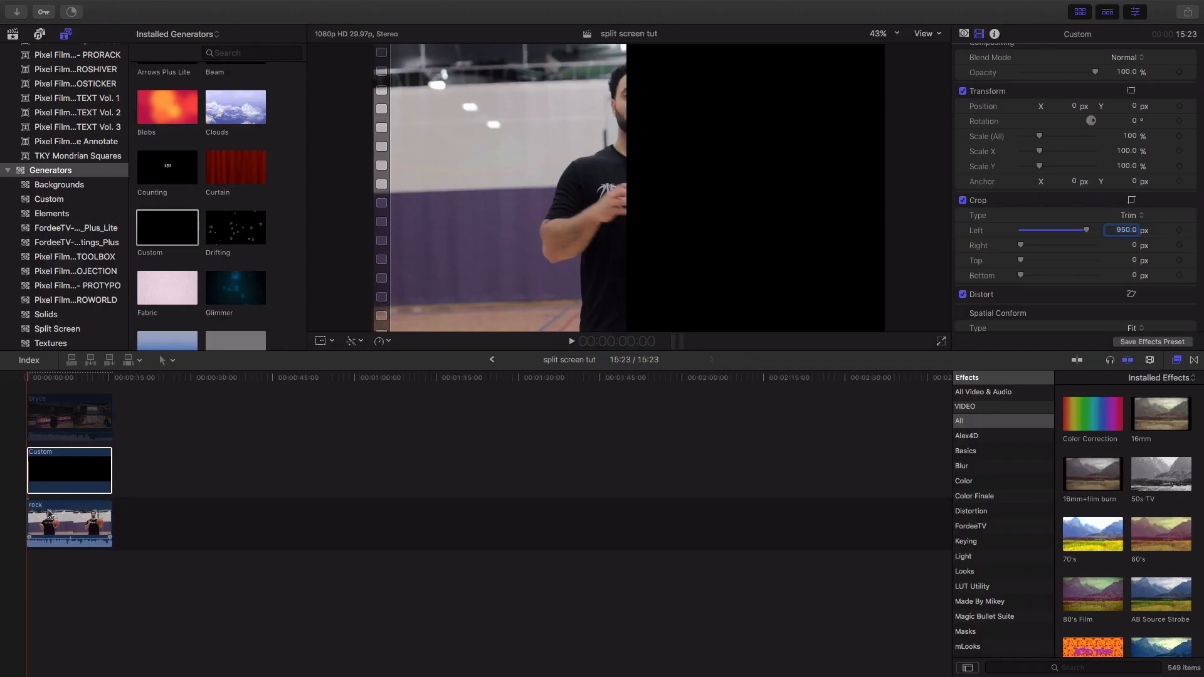
click(69, 524)
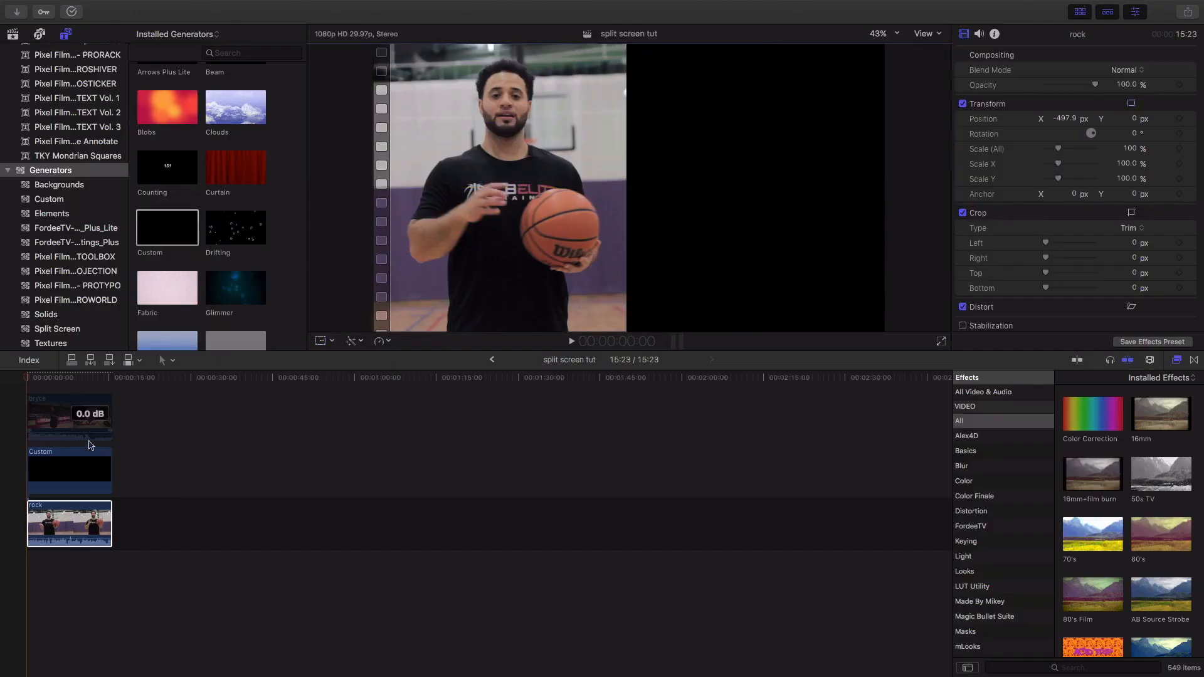
Select rock with its black cover, then select the disabled bryce clip
click(69, 471)
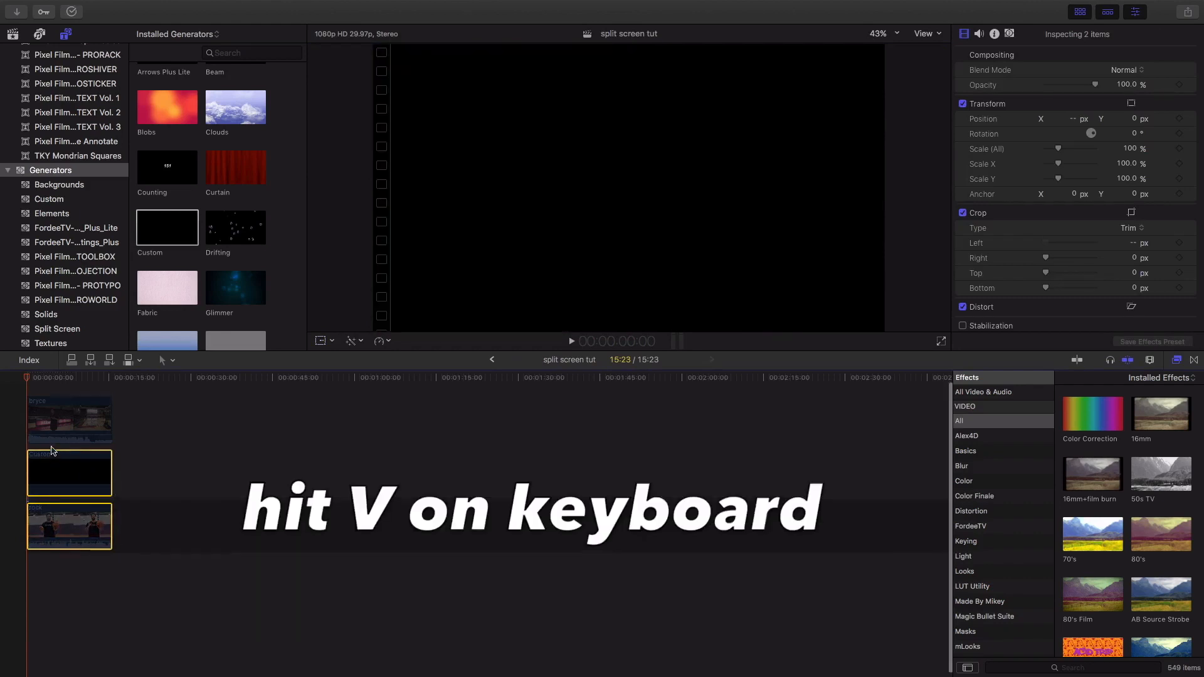
click(69, 421)
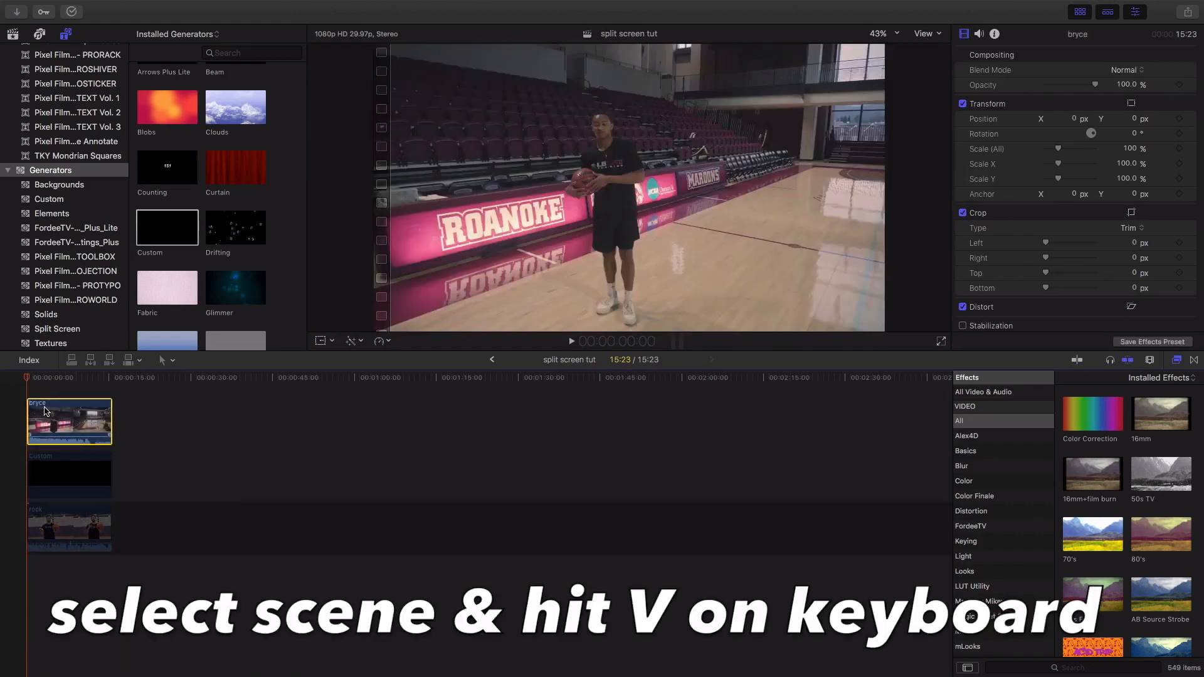
click(167, 227)
text(950)
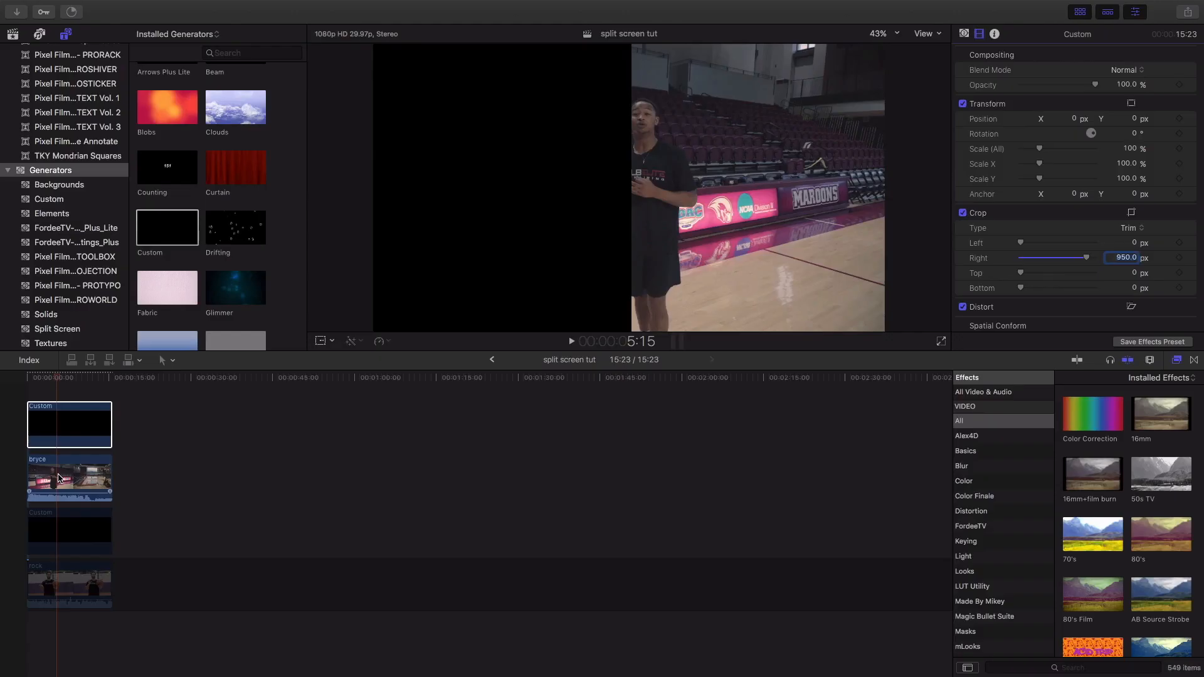
Shift the bryce clip about 415 px right and confirm with Done
click(68, 478)
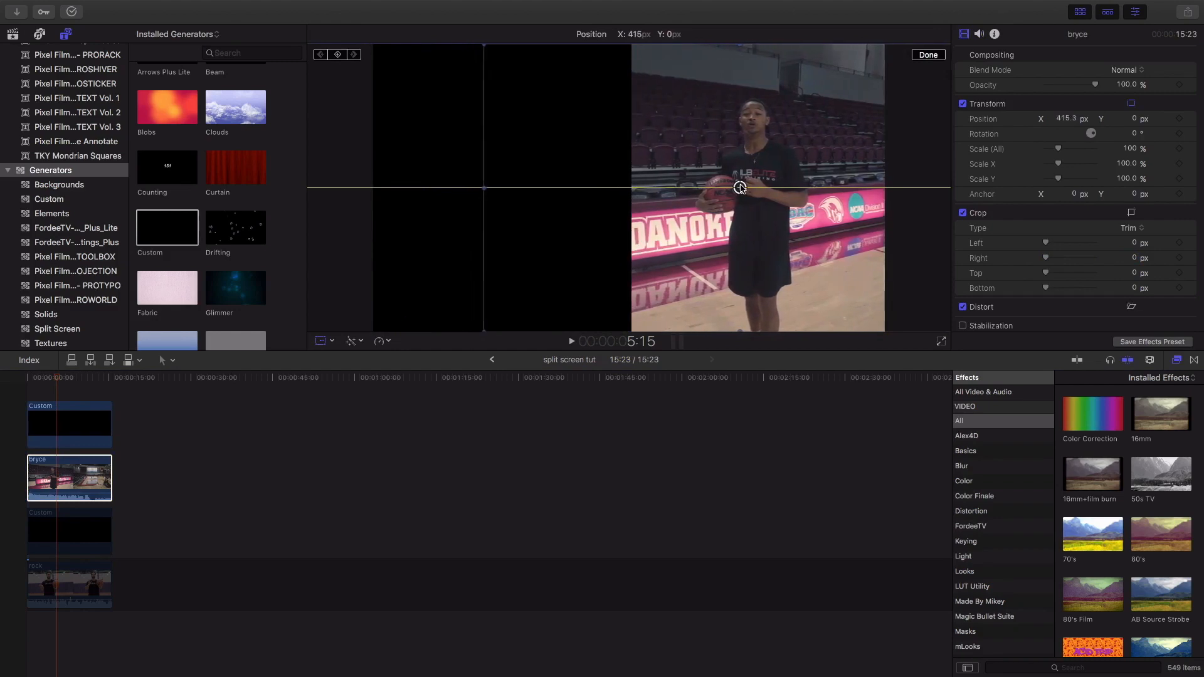
click(928, 54)
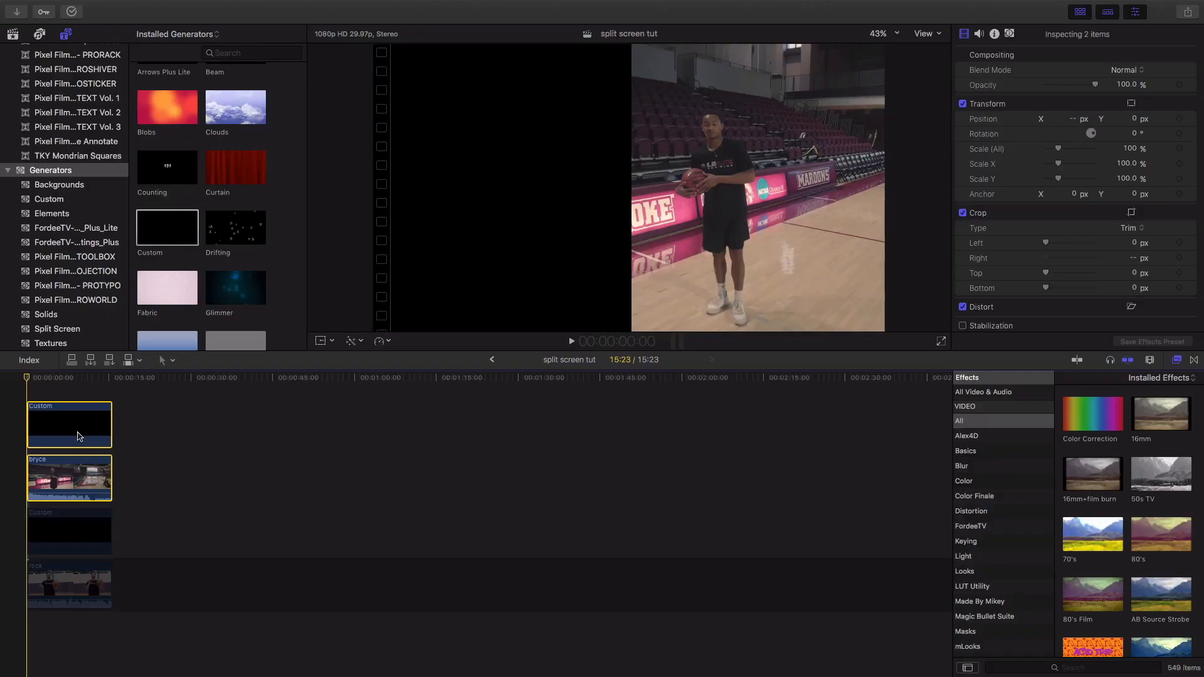
Group bryce and its black cover into compound clip 'split screen tut Clipbryce'
right_click(84, 425)
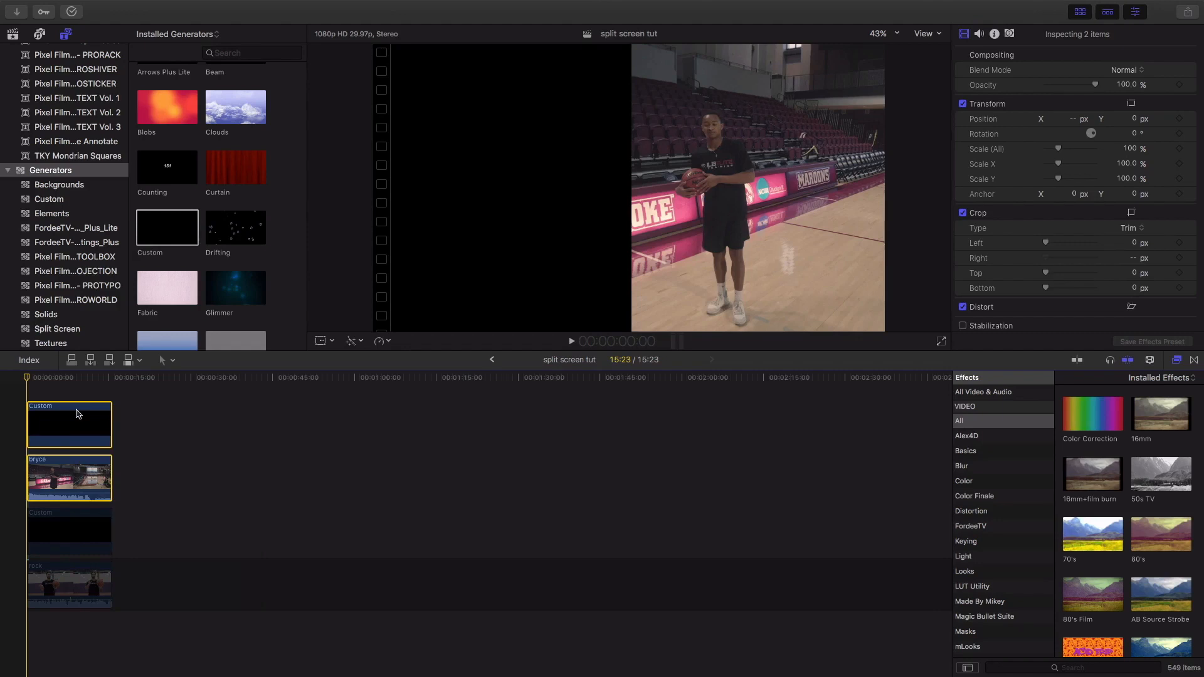
key(option+g)
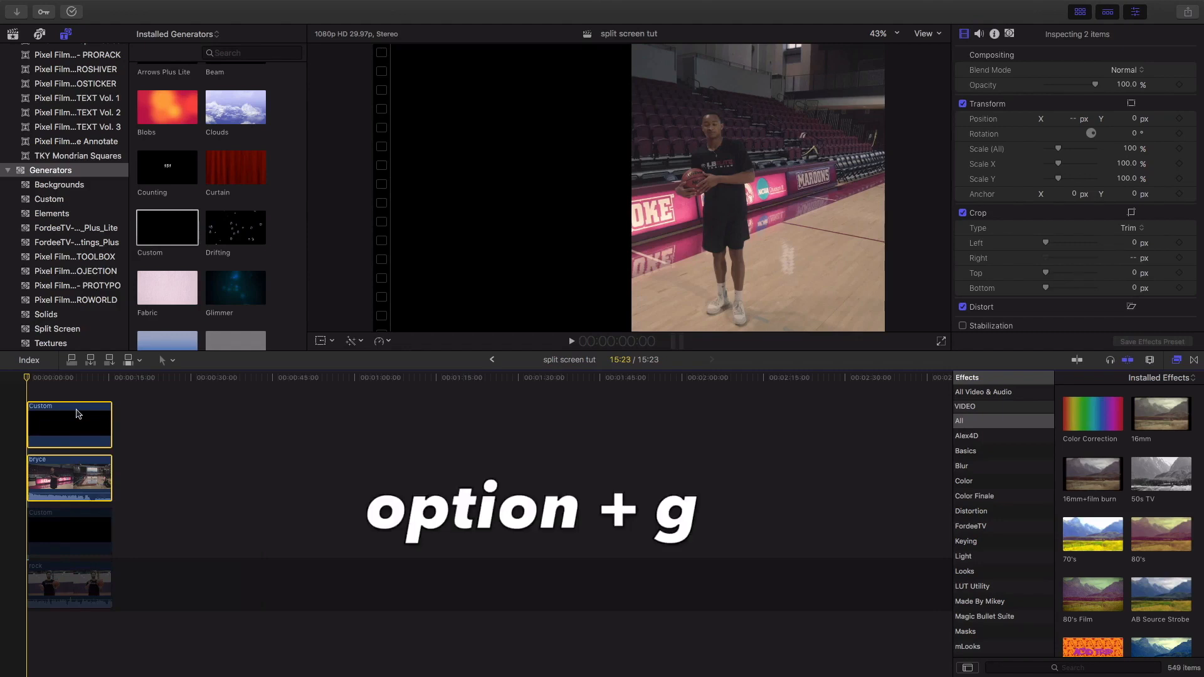
key(option+g)
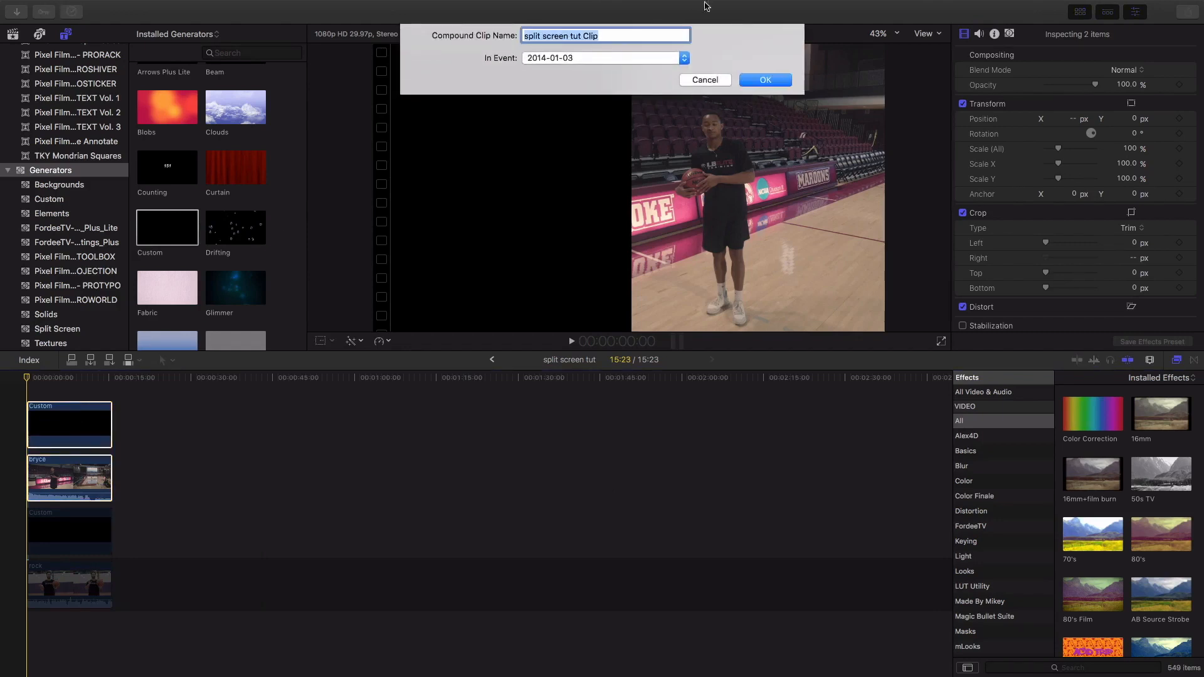
text(1)
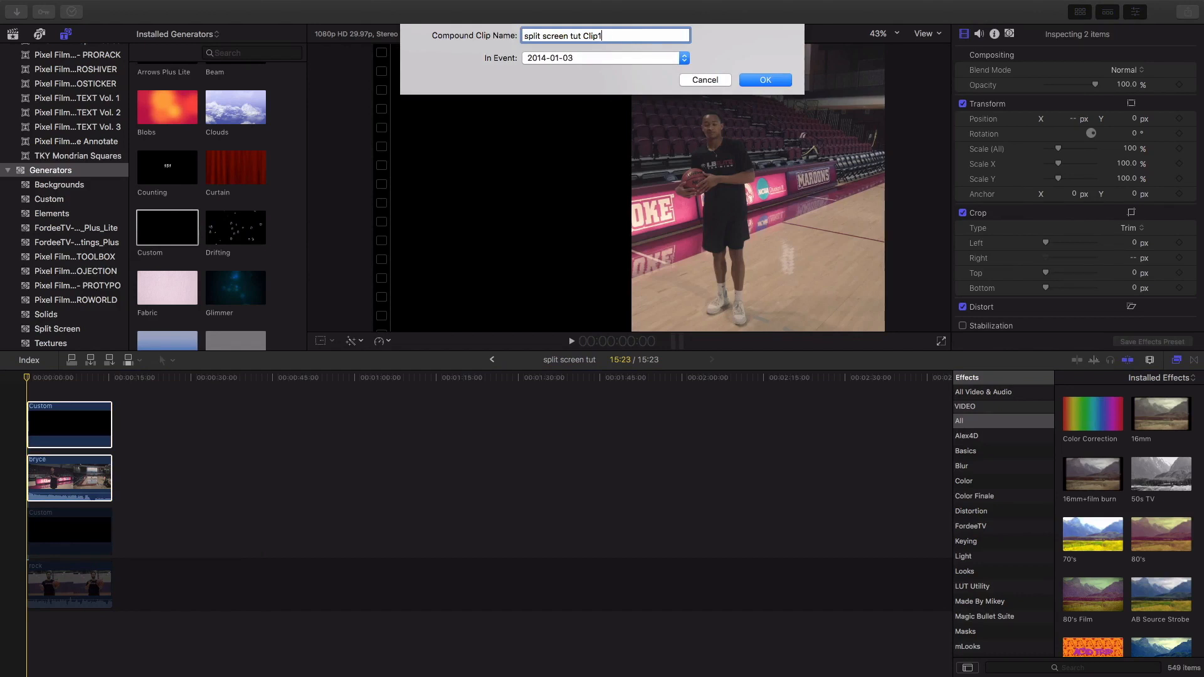
text(bryce)
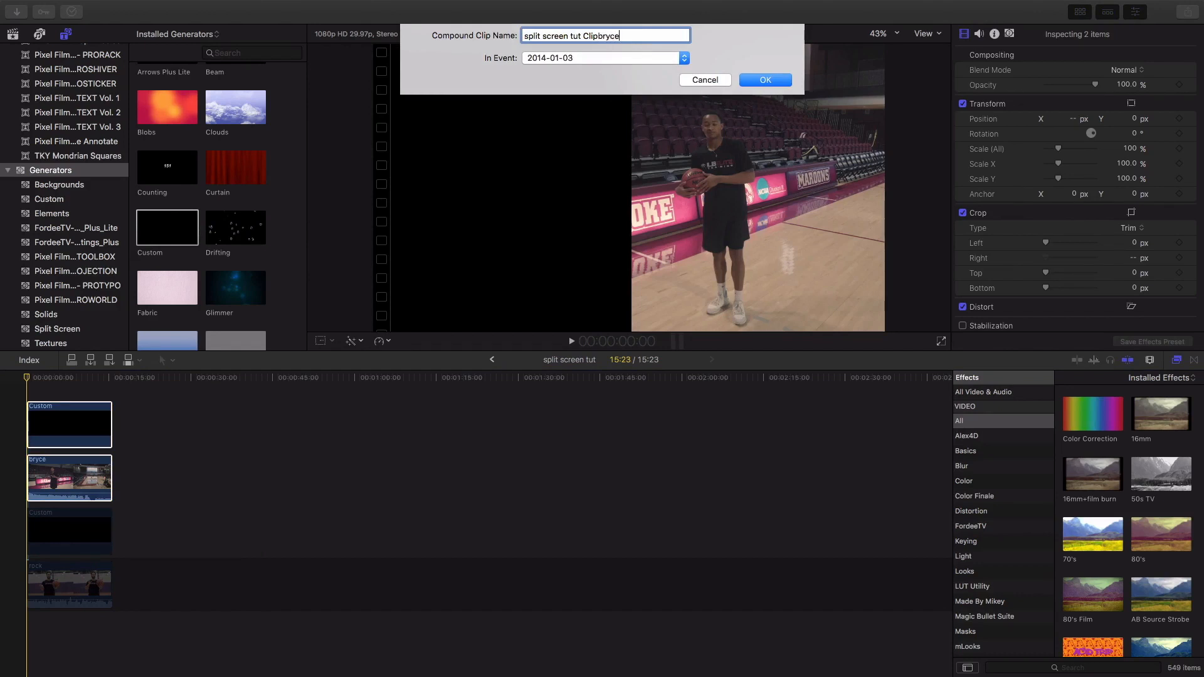
click(763, 79)
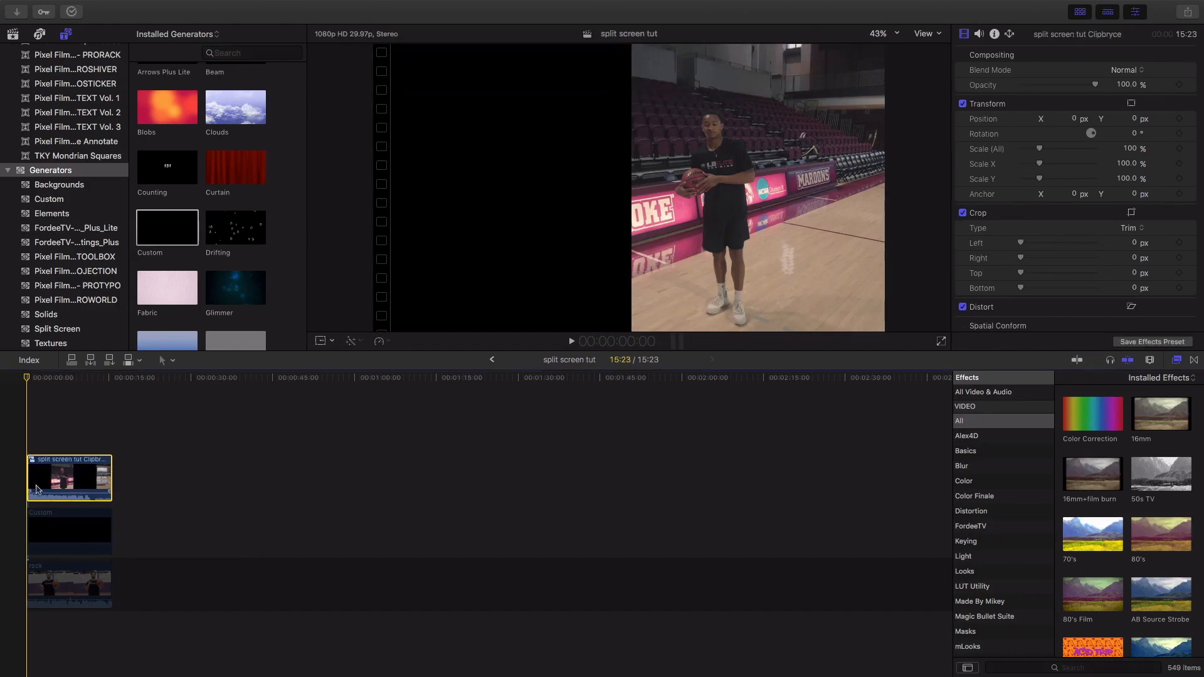
Select the lower black cover generator and the rock clip together
click(68, 584)
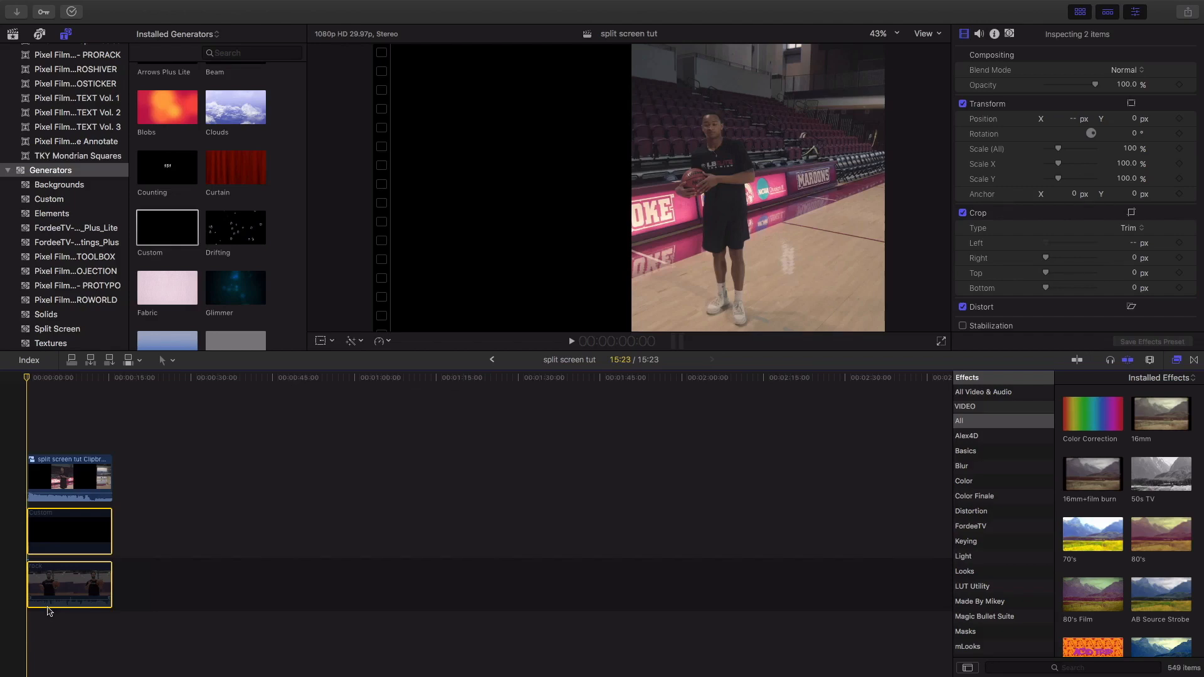
click(69, 476)
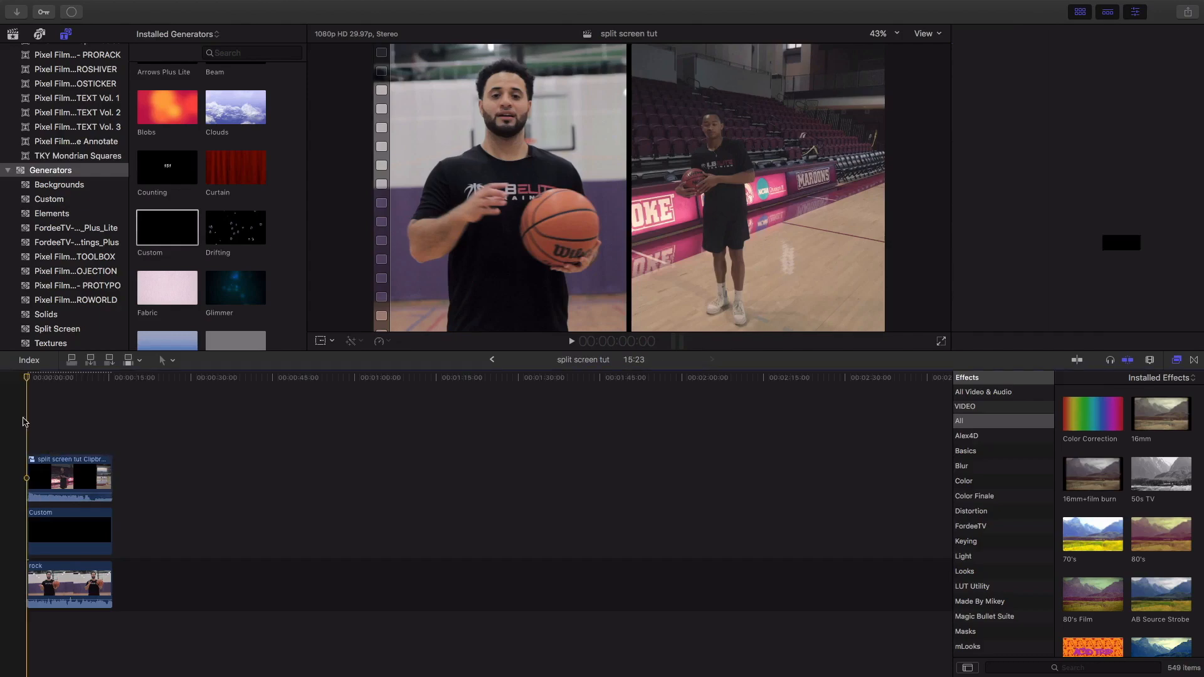
click(69, 477)
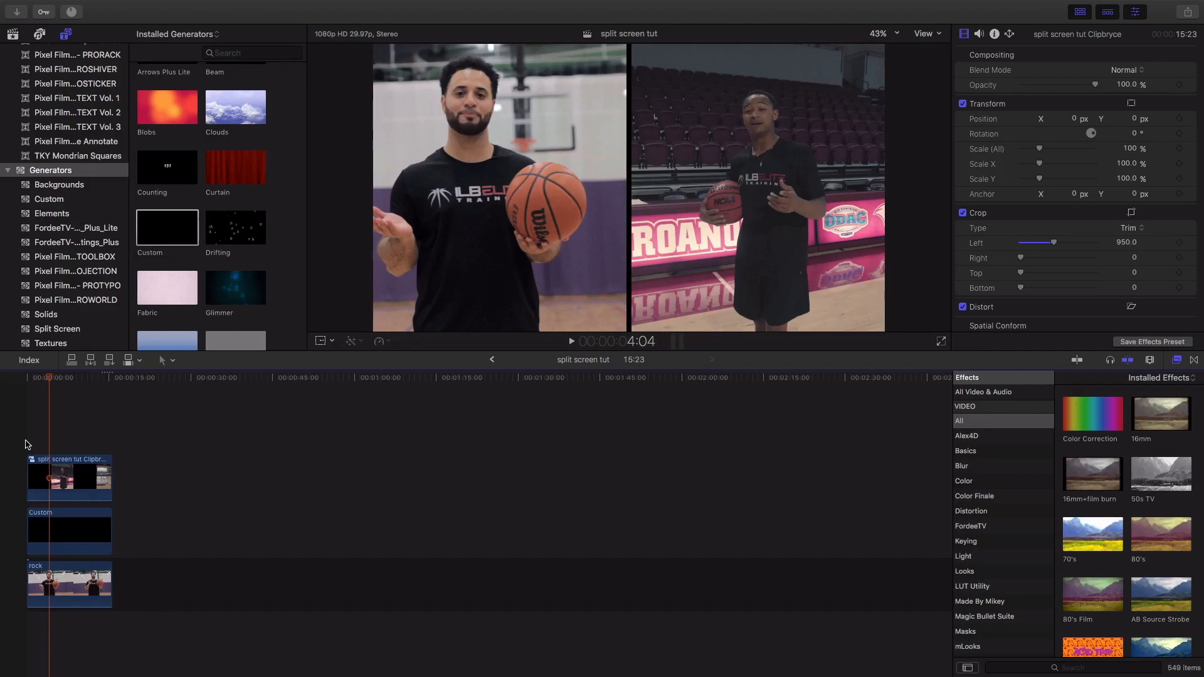